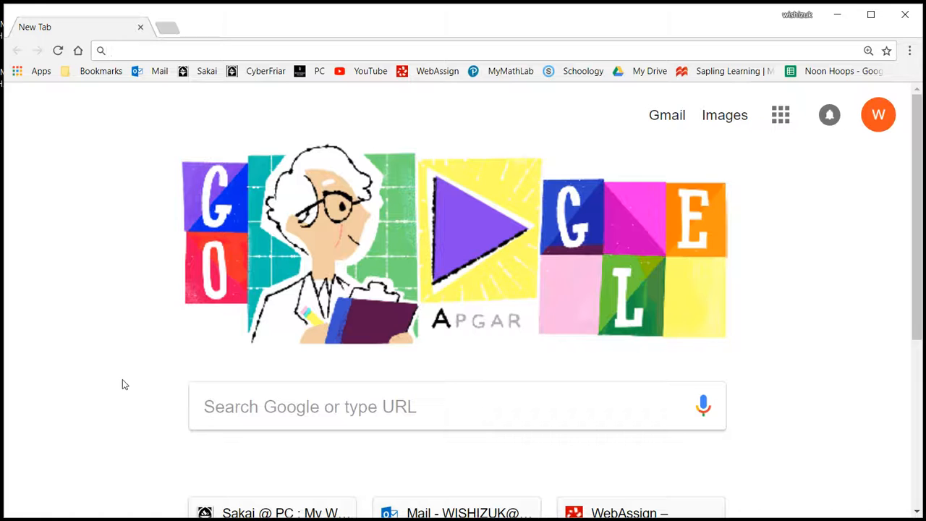
{"action": "mouse_move", "coordinate": [139, 72]}
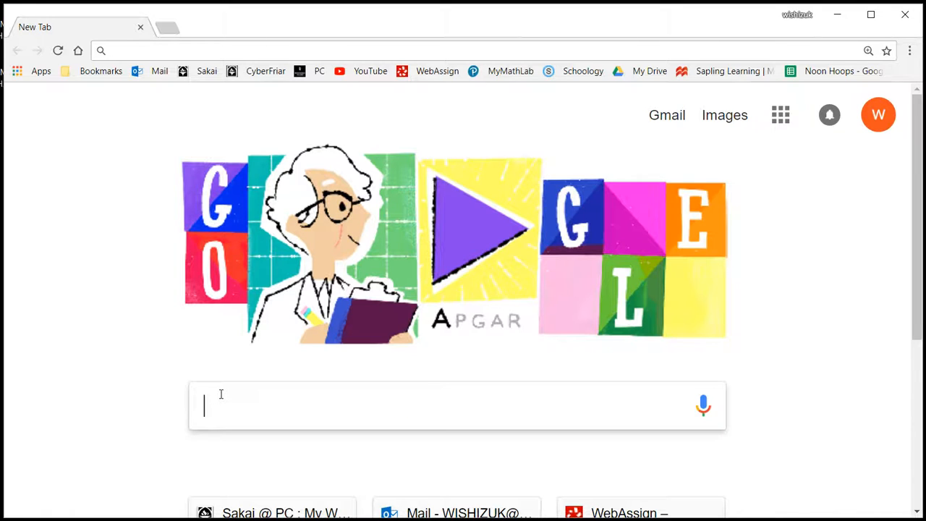
- Search Google for 'geogebra' from the new tab's search box
{"action": "type", "text": "geogebra"}
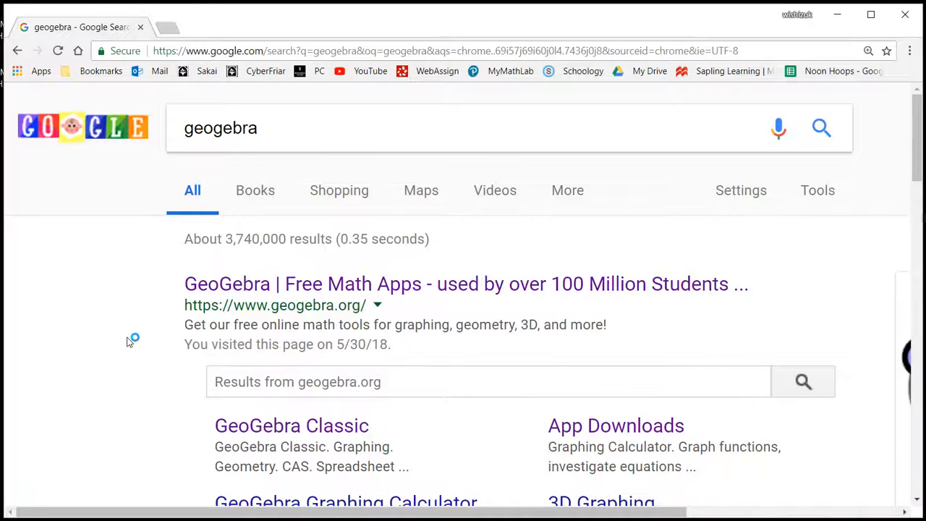
- Scroll the results to the 'GeoGebra | Free Math Apps' entry and its site links
{"action": "scroll", "scroll_direction": "down", "scroll_amount": 3}
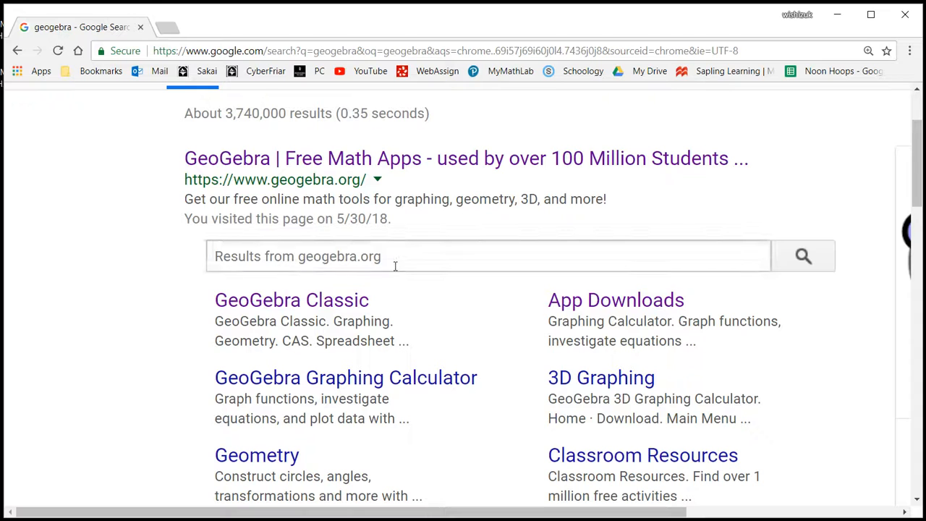
{"action": "mouse_move", "coordinate": [293, 299]}
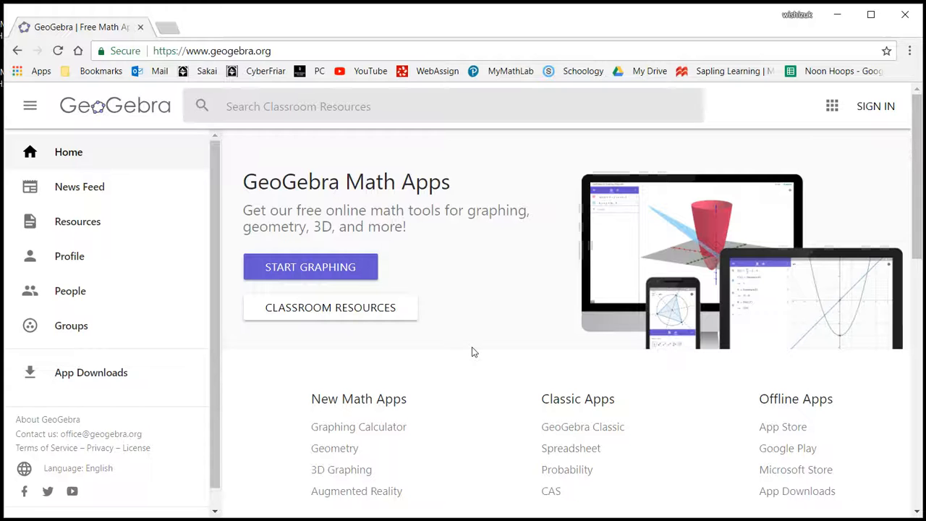
- Reach the App Downloads page from the home page's Offline Apps section
{"action": "scroll", "scroll_direction": "down", "scroll_amount": 3}
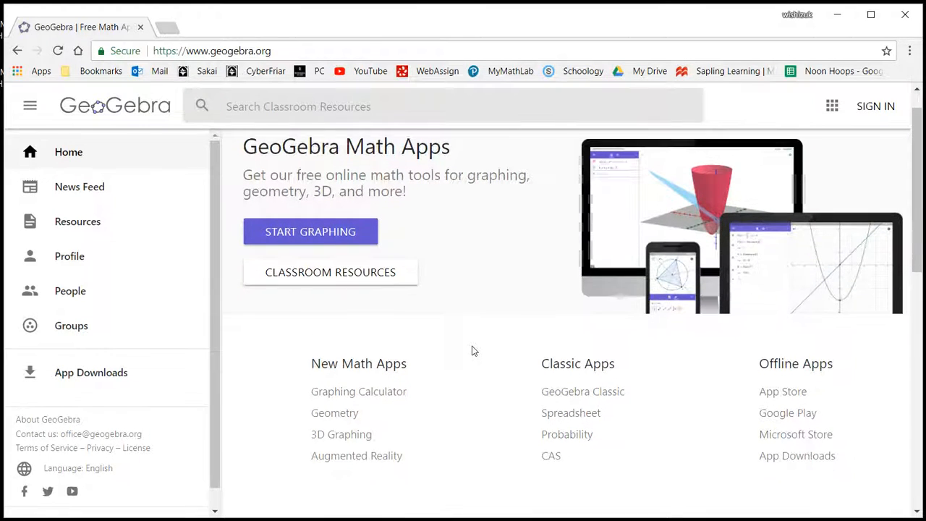
{"action": "scroll", "scroll_direction": "down", "scroll_amount": 3}
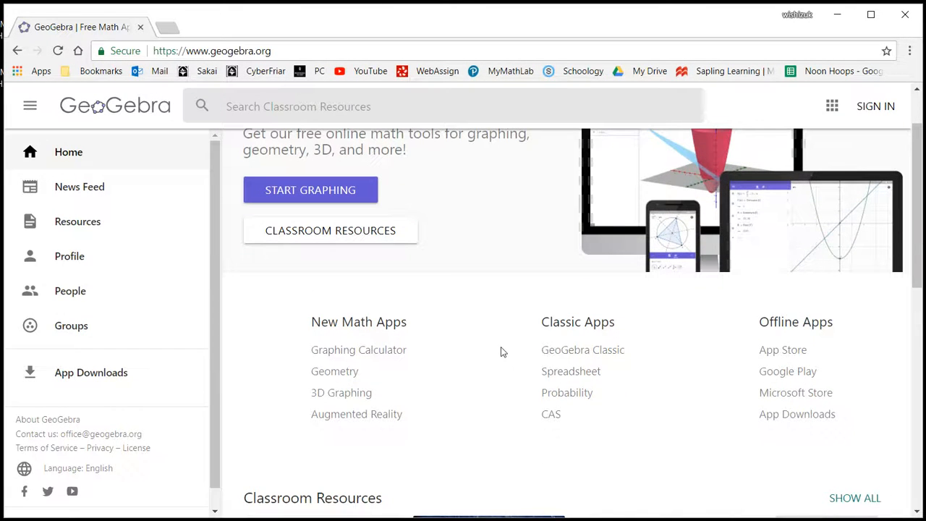
{"action": "mouse_move", "coordinate": [573, 351]}
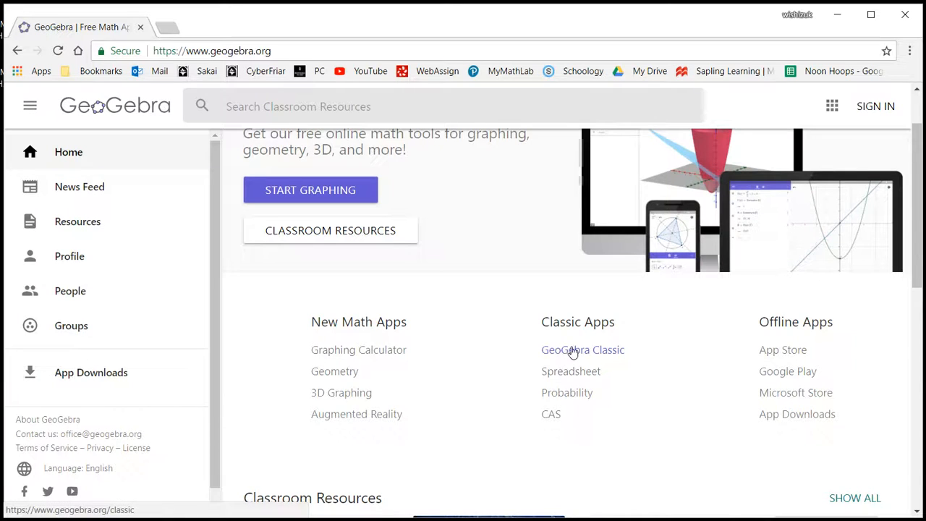
{"action": "left_click", "coordinate": [582, 351]}
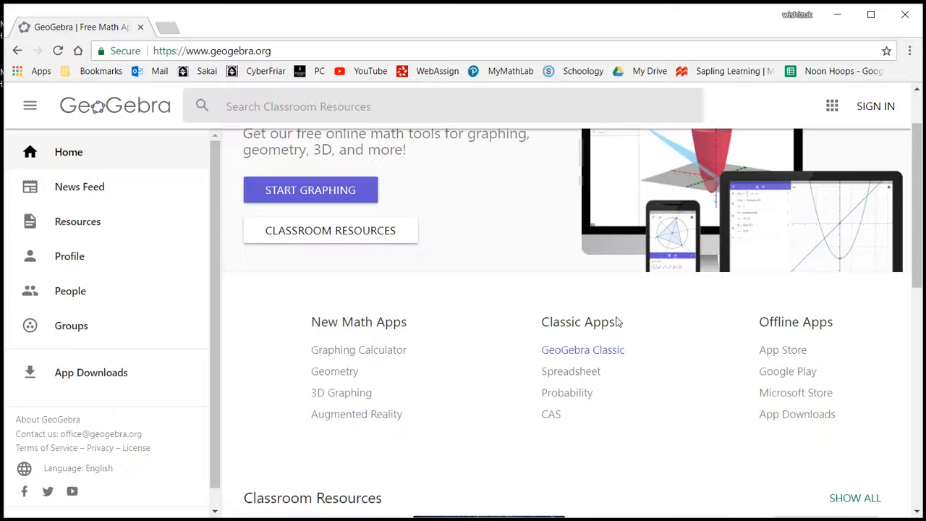
{"action": "mouse_move", "coordinate": [710, 353]}
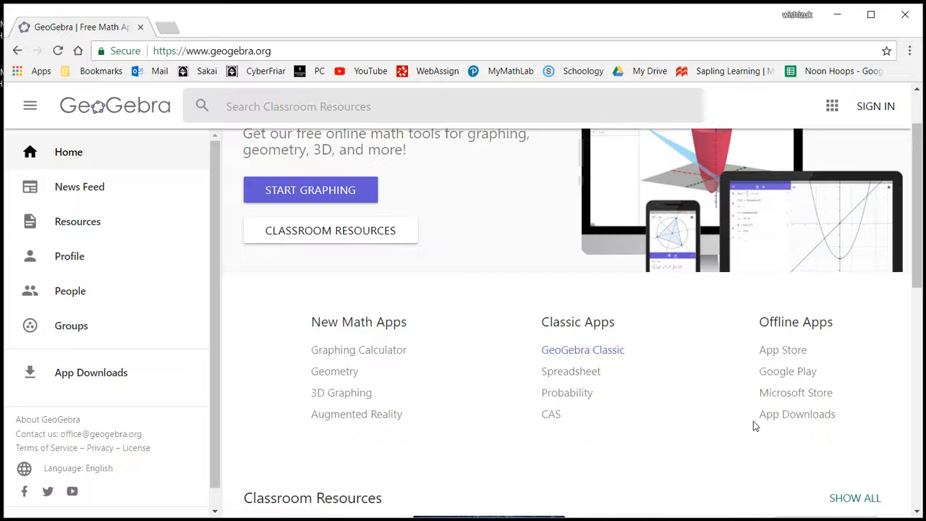
{"action": "left_click", "coordinate": [90, 374]}
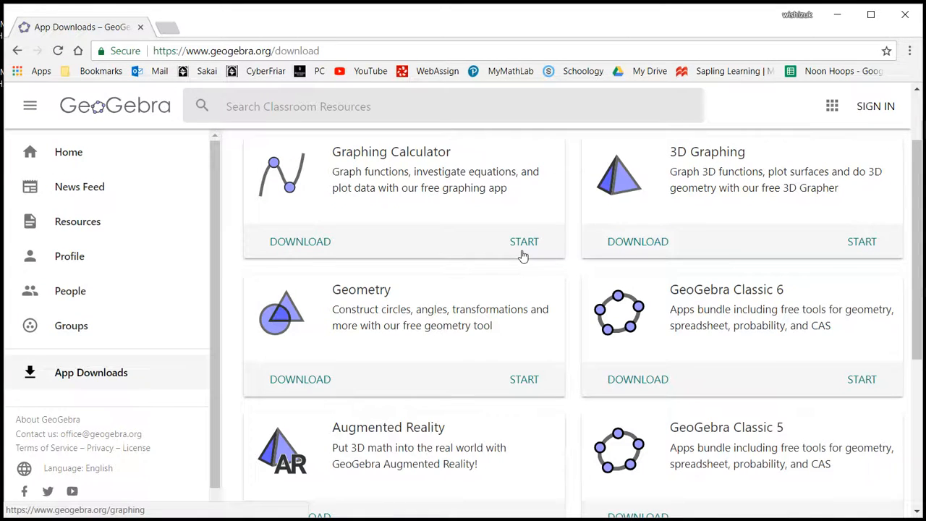
{"action": "mouse_move", "coordinate": [461, 329]}
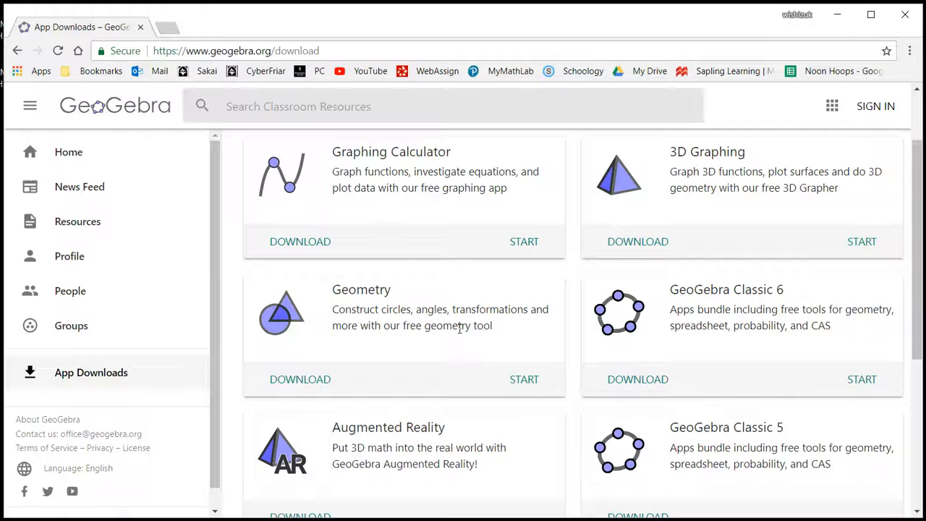
{"action": "mouse_move", "coordinate": [724, 434]}
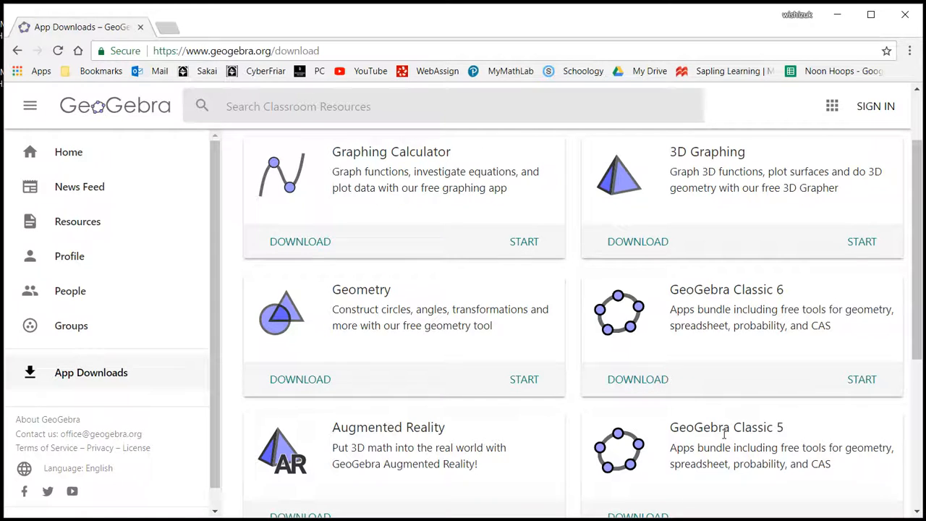
{"action": "mouse_move", "coordinate": [747, 303]}
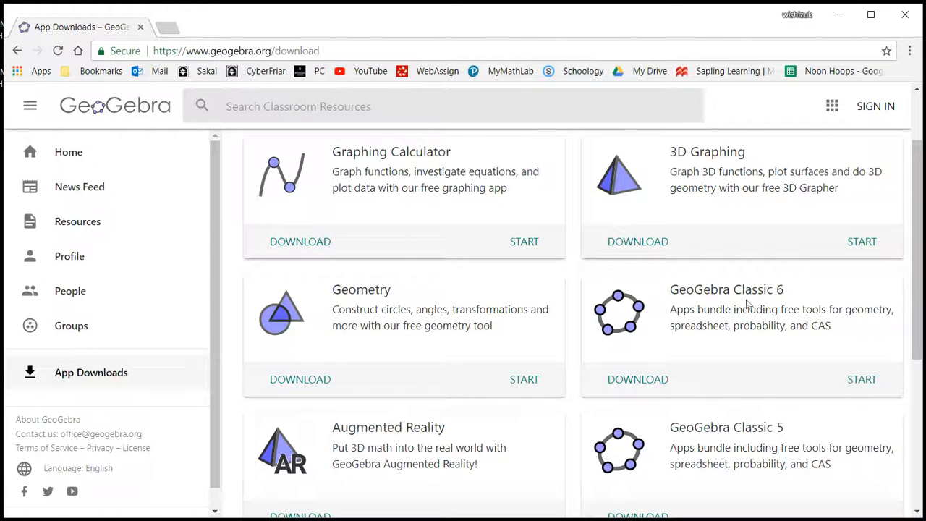
{"action": "mouse_move", "coordinate": [646, 455]}
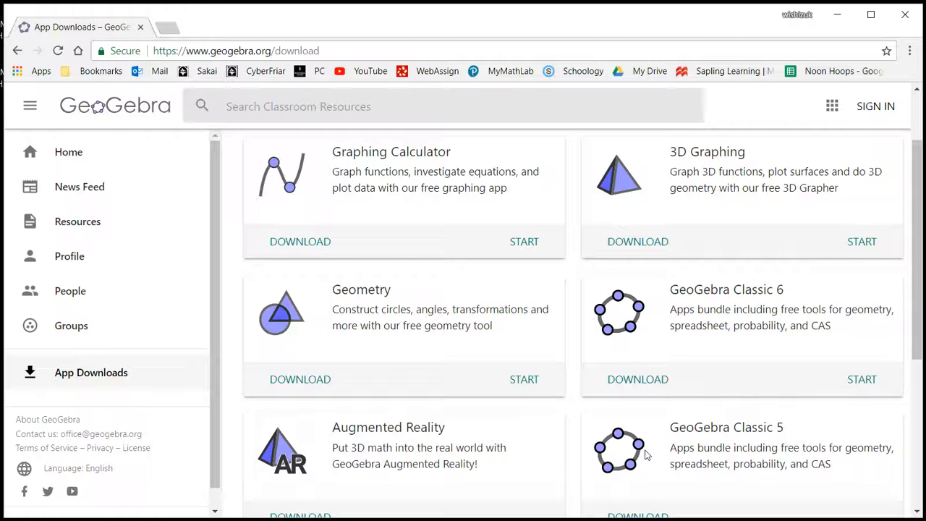
{"action": "mouse_move", "coordinate": [640, 454]}
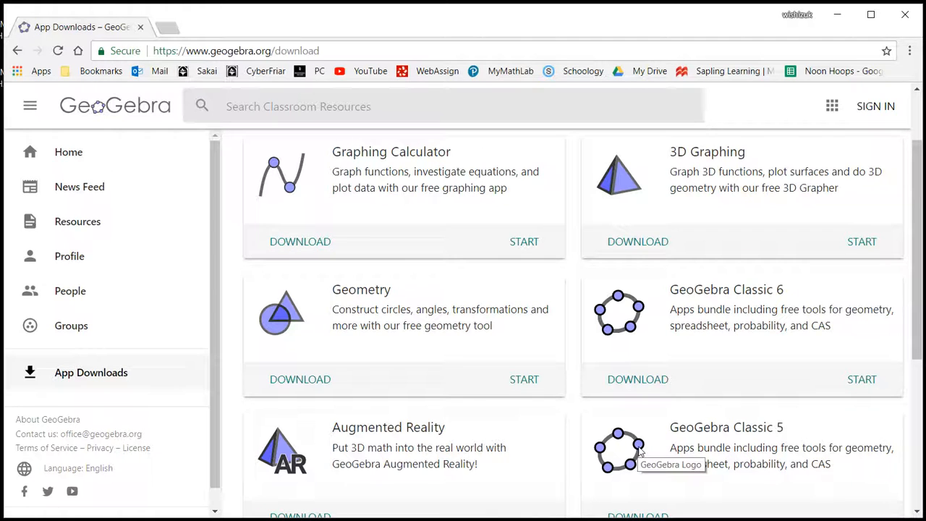
- Download the GeoGebra Classic 5 Windows installer and open it from Chrome's download bar
{"action": "scroll", "scroll_direction": "down", "scroll_amount": 3}
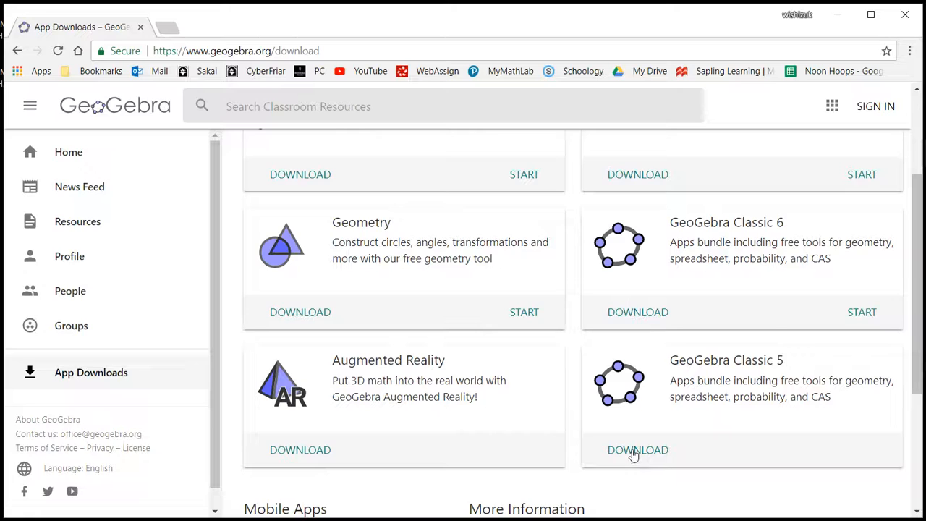
{"action": "left_click", "coordinate": [637, 450]}
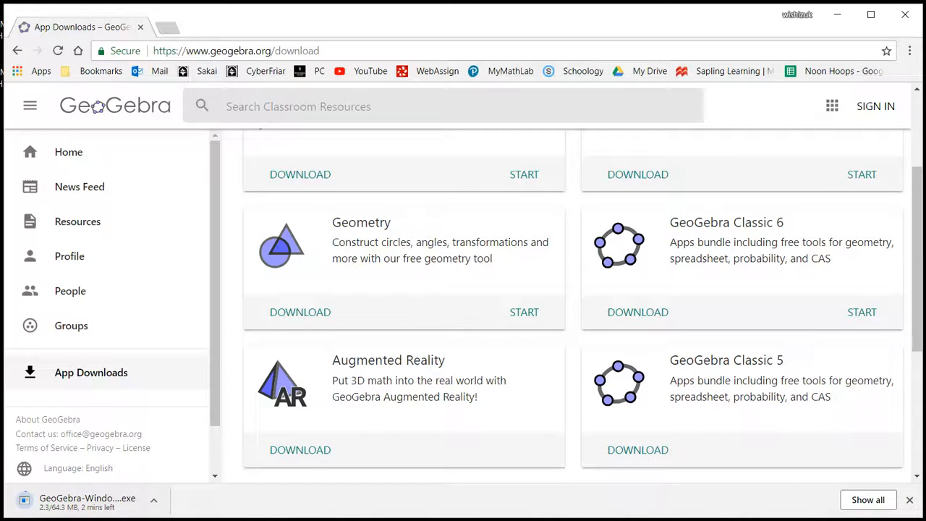
{"action": "mouse_move", "coordinate": [243, 441]}
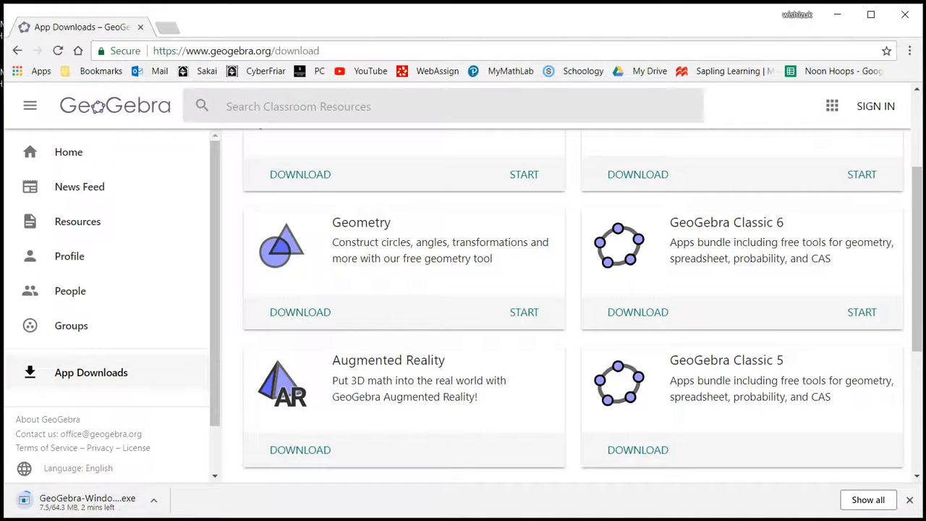
{"action": "mouse_move", "coordinate": [182, 340]}
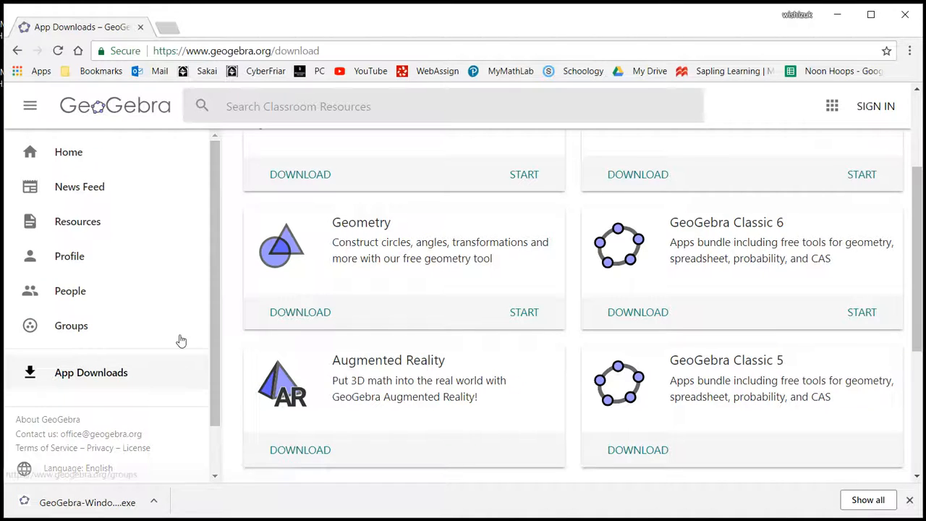
{"action": "mouse_move", "coordinate": [84, 501]}
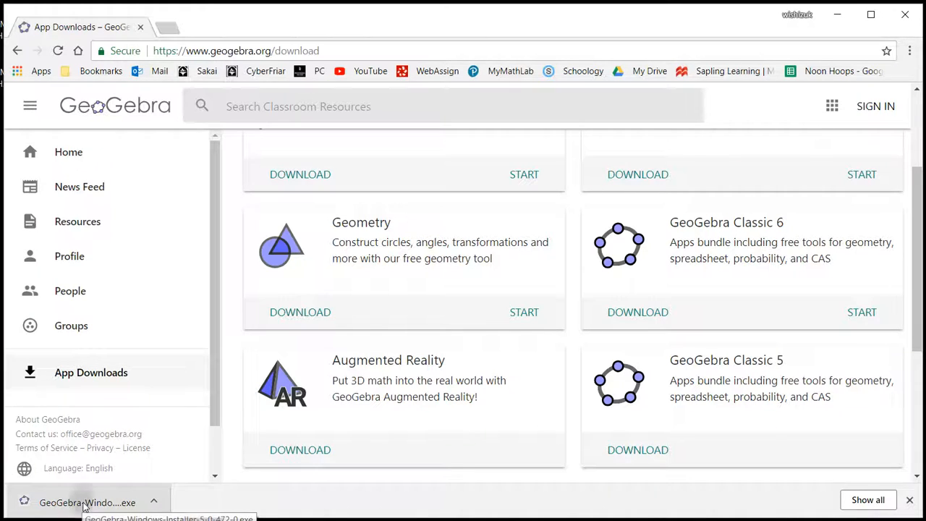
{"action": "left_click", "coordinate": [84, 501]}
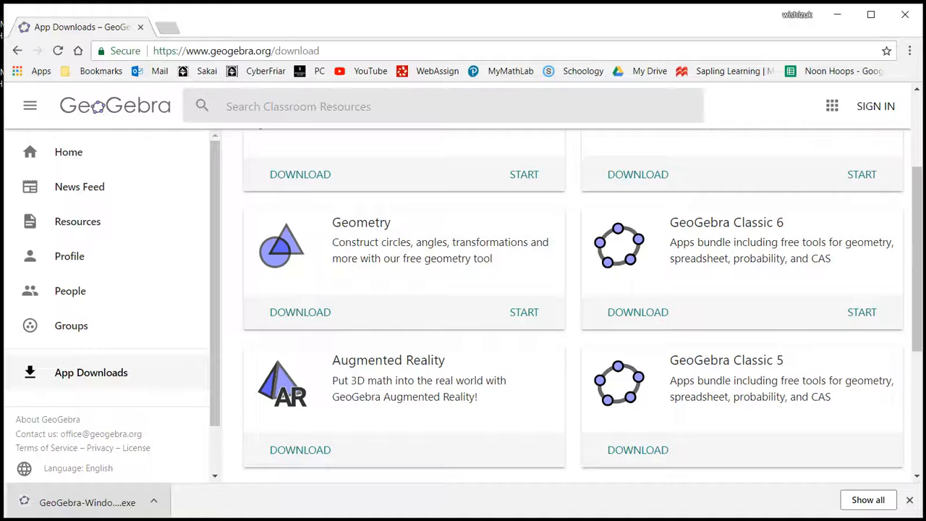
- Allow the downloaded installer to run so the GeoGebra 5 Setup Wizard starts in English
{"action": "left_click", "coordinate": [94, 501]}
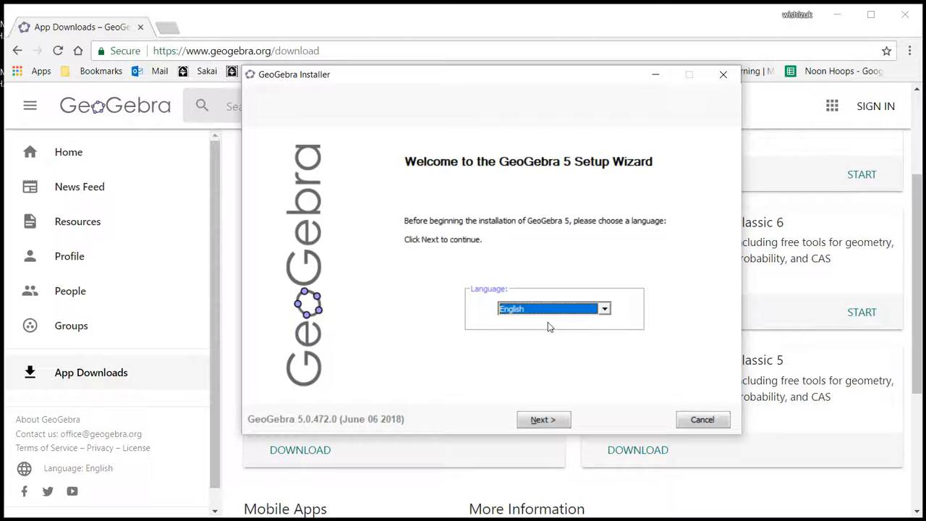
{"action": "mouse_move", "coordinate": [539, 382]}
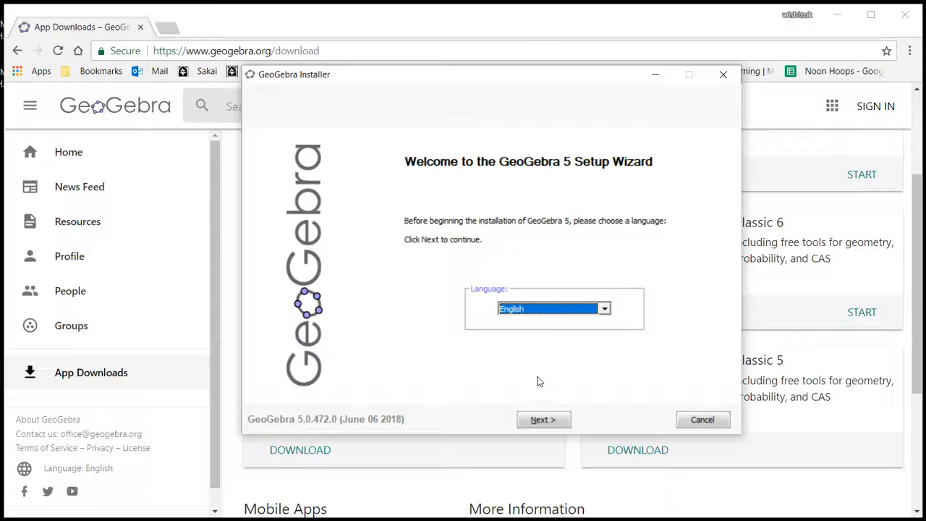
- Install GeoGebra 5 with English language, accepted license and Standard setup type
{"action": "left_click", "coordinate": [544, 420]}
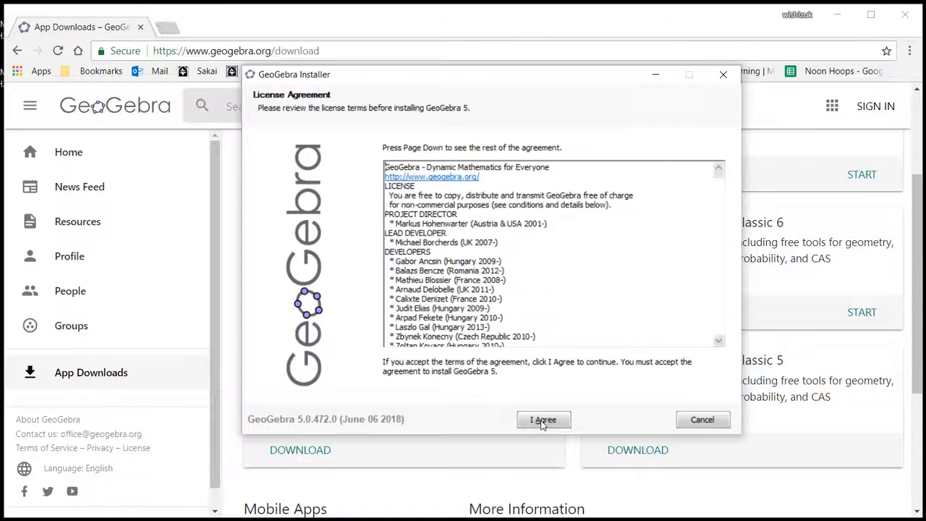
{"action": "mouse_move", "coordinate": [551, 403]}
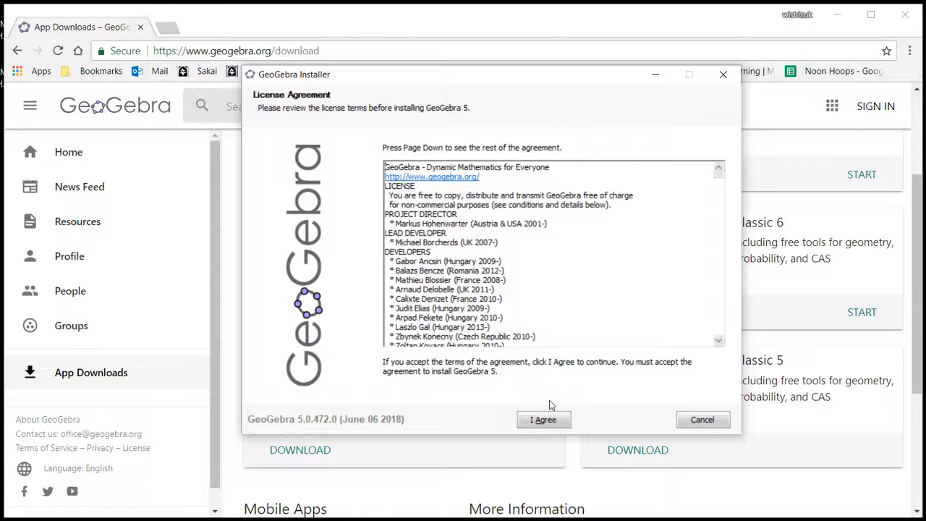
{"action": "left_click", "coordinate": [544, 420]}
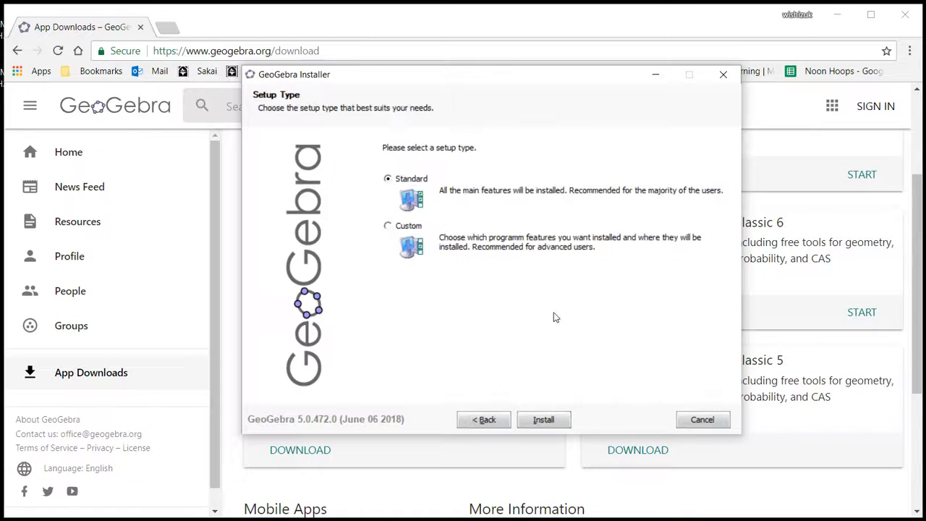
{"action": "mouse_move", "coordinate": [422, 199]}
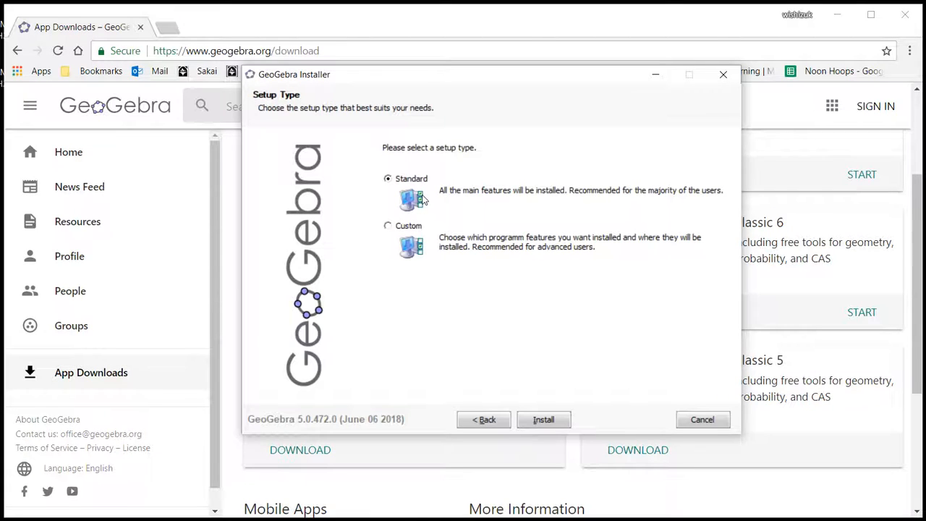
{"action": "mouse_move", "coordinate": [540, 420]}
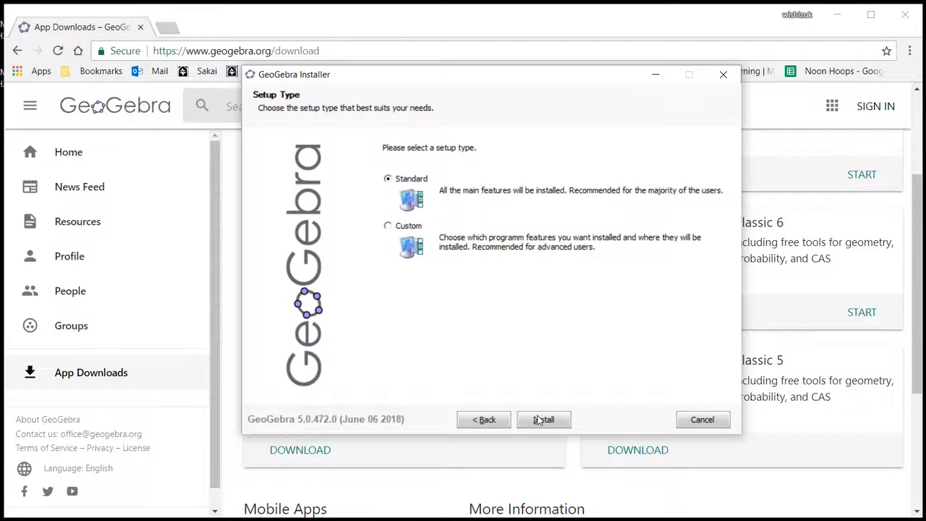
{"action": "left_click", "coordinate": [544, 420]}
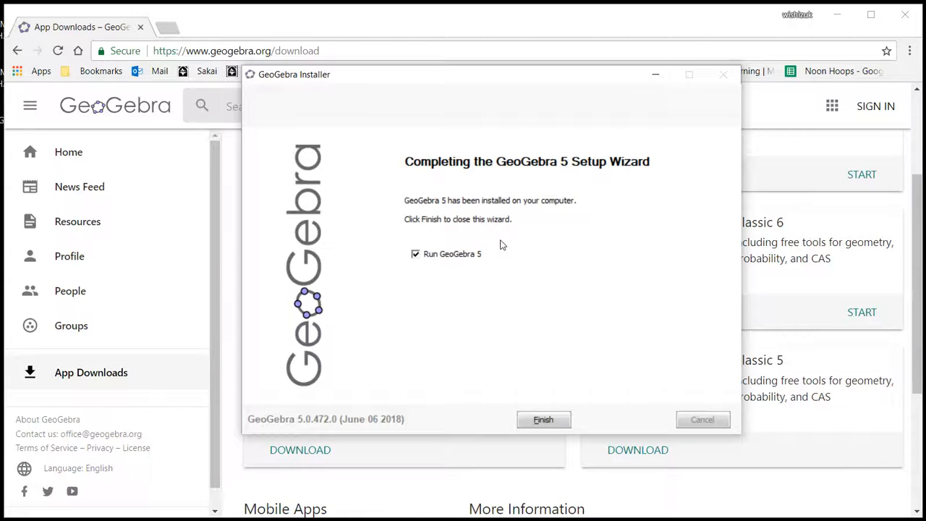
{"action": "mouse_move", "coordinate": [543, 407]}
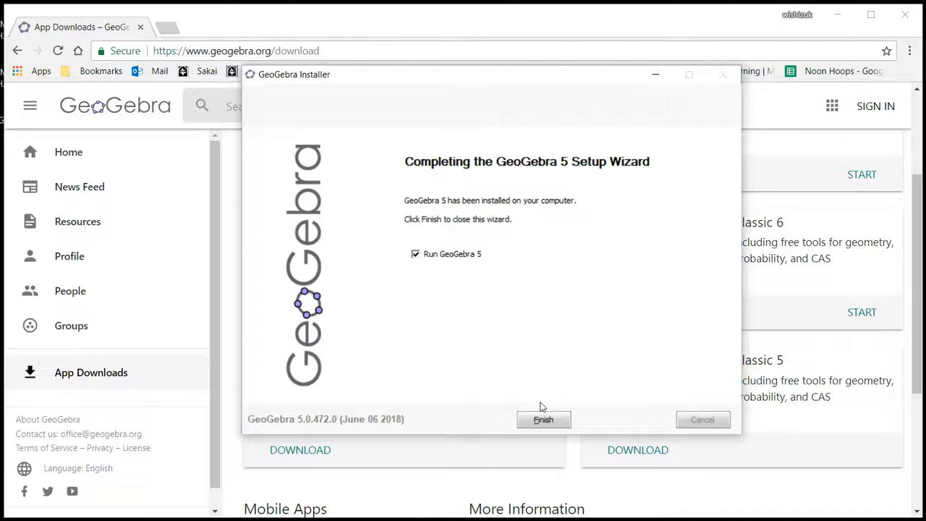
- Finish the wizard with Run GeoGebra 5 checked, launching GeoGebra Classic 5
{"action": "left_click", "coordinate": [544, 420]}
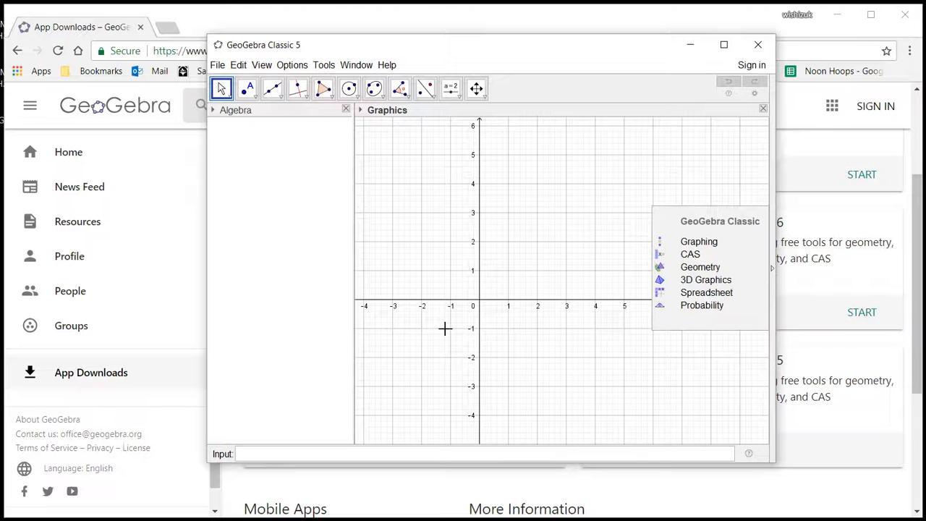
{"action": "mouse_move", "coordinate": [501, 307]}
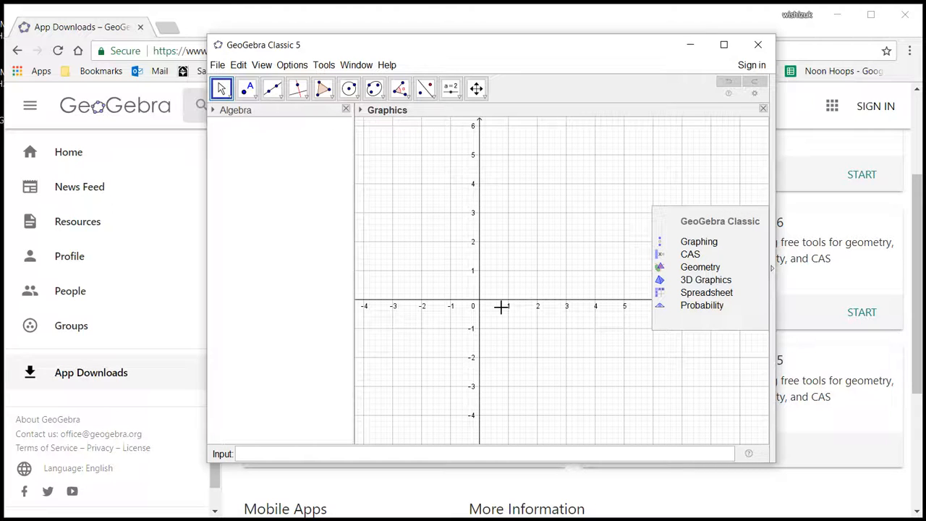